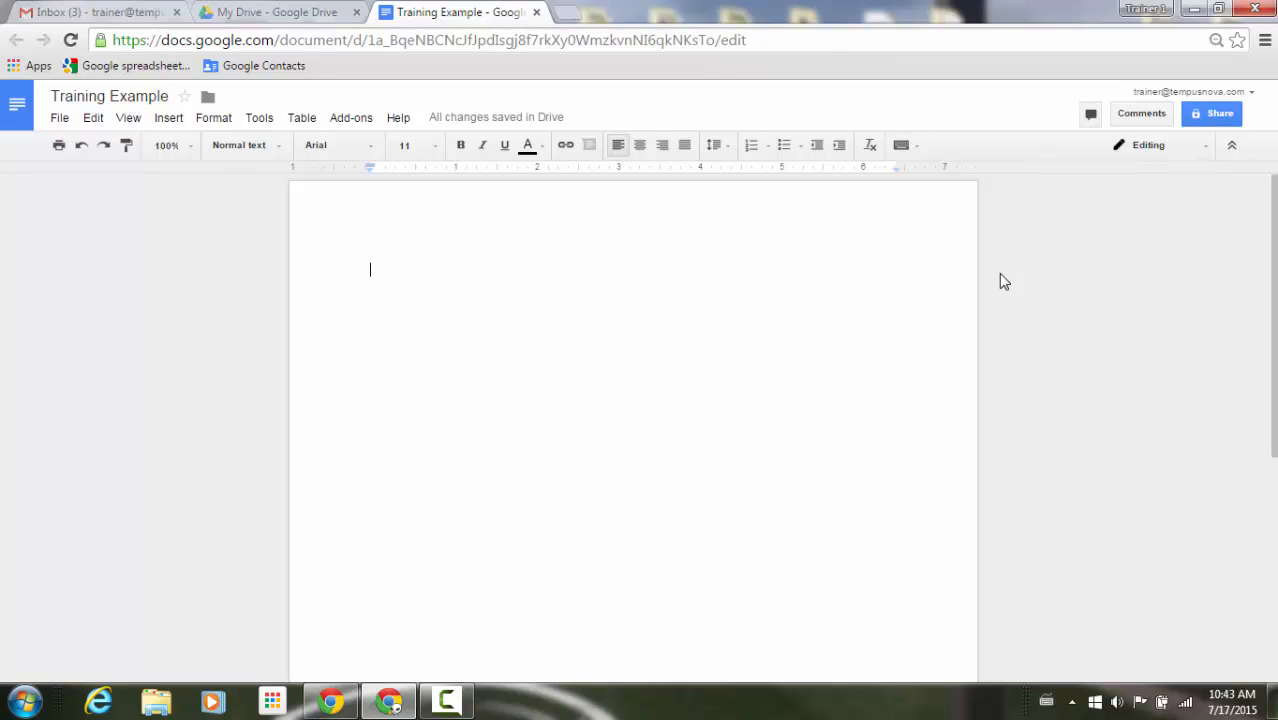
pyautogui.moveTo(1211, 113)
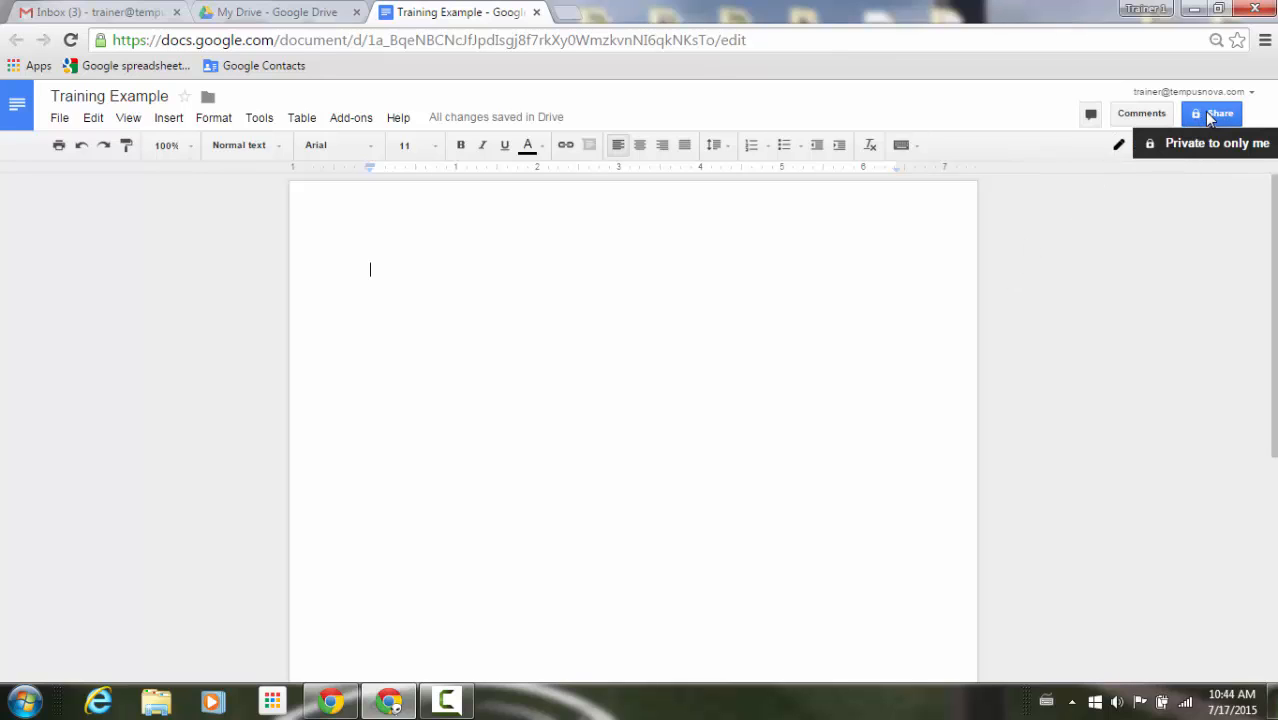
# - Open the Share dialog for the Training Example document
pyautogui.click(1211, 113)
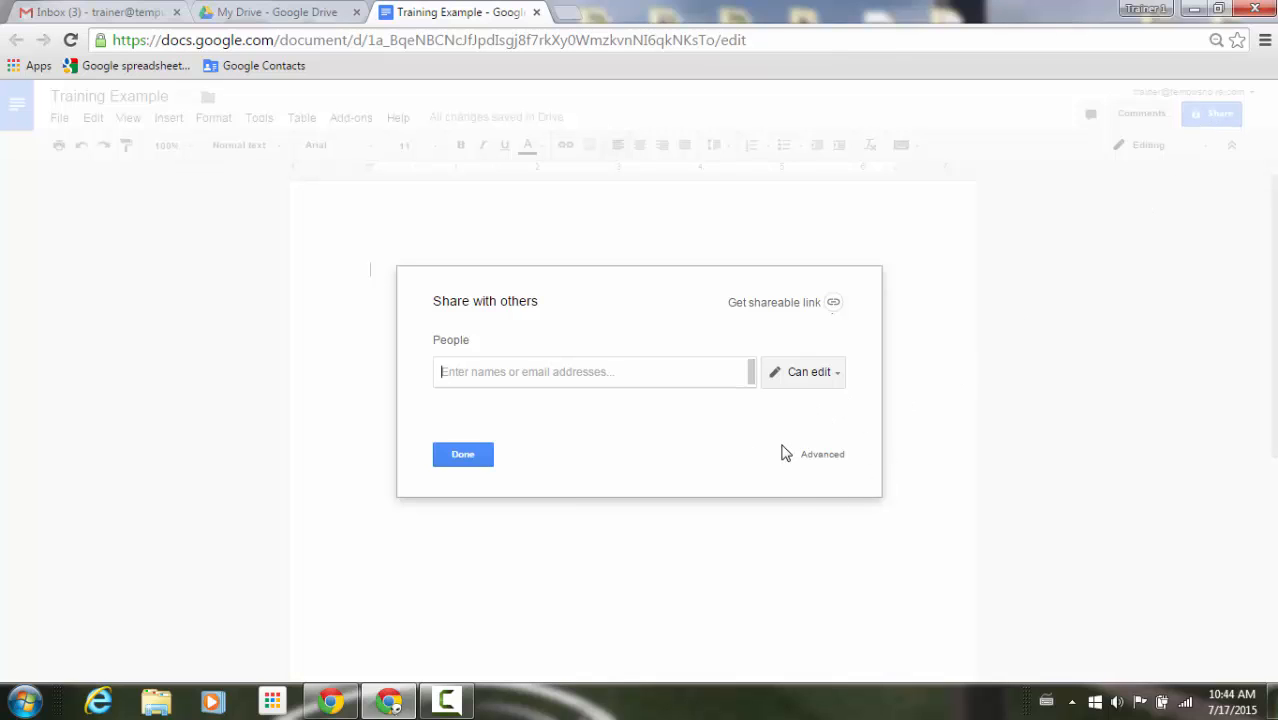
pyautogui.moveTo(822, 454)
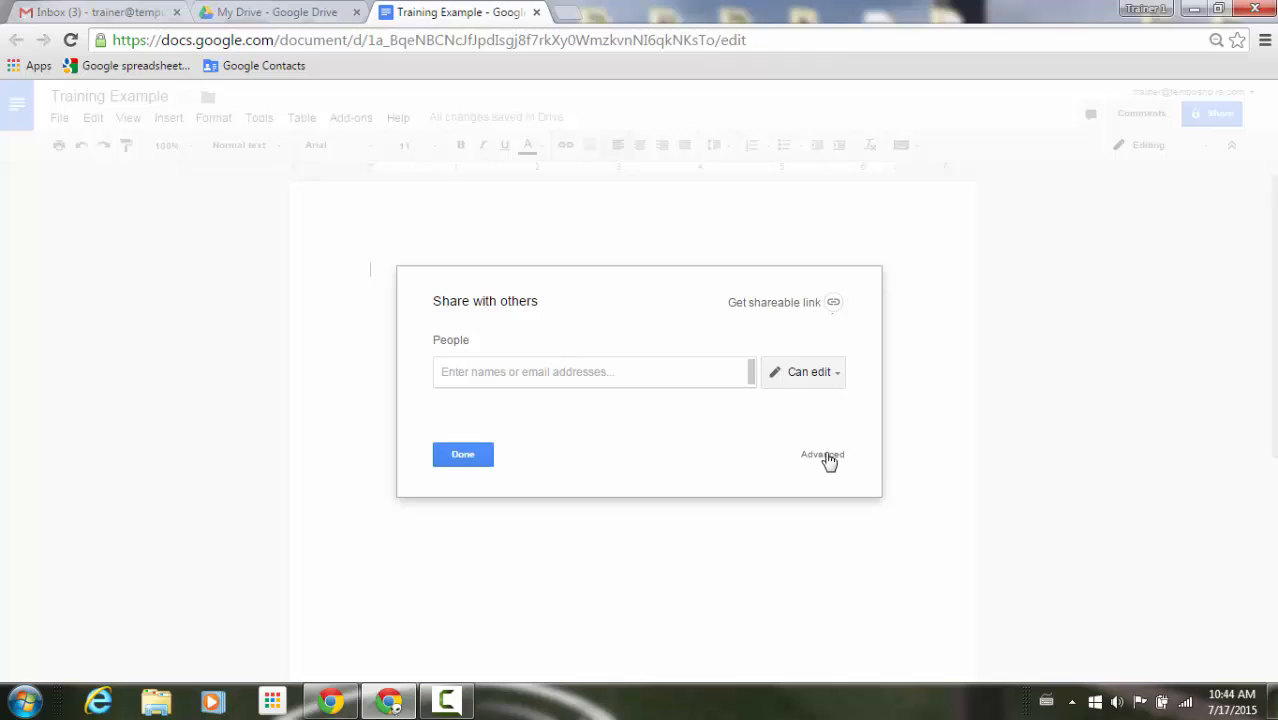
# - In advanced sharing, add Gary with Can comment access and email notification unchecked
pyautogui.click(822, 455)
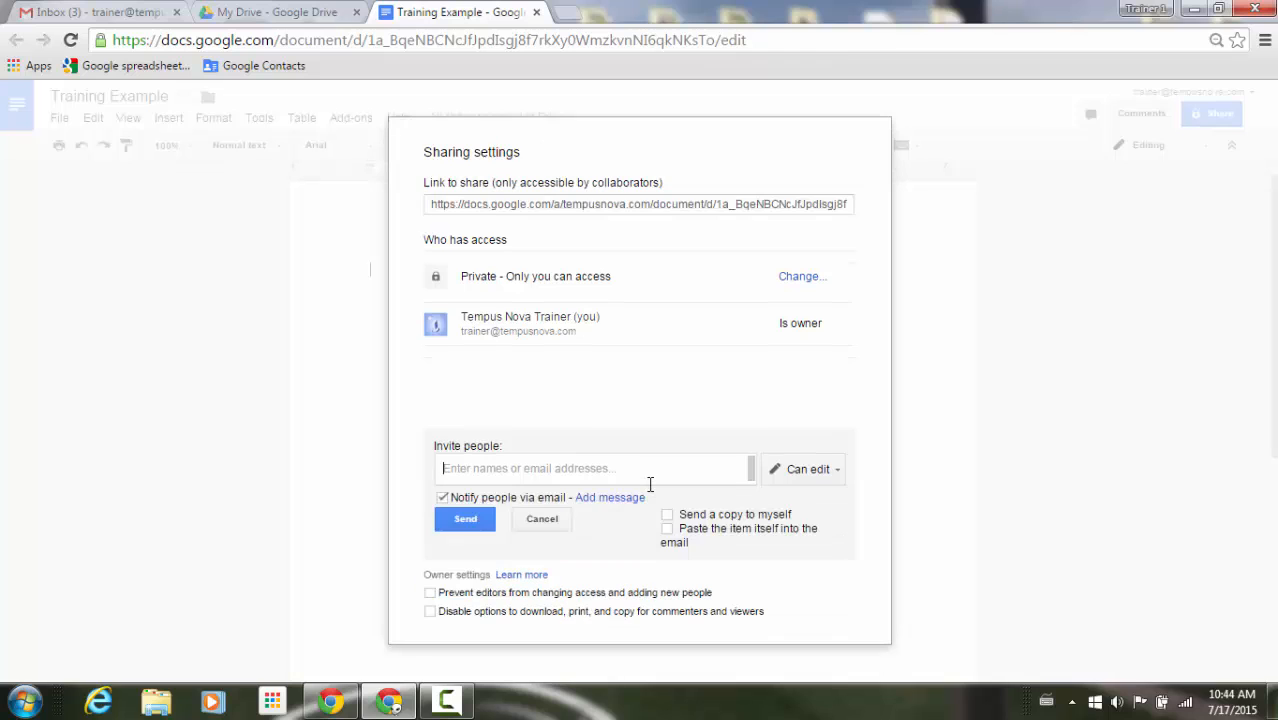
pyautogui.write('Gary')
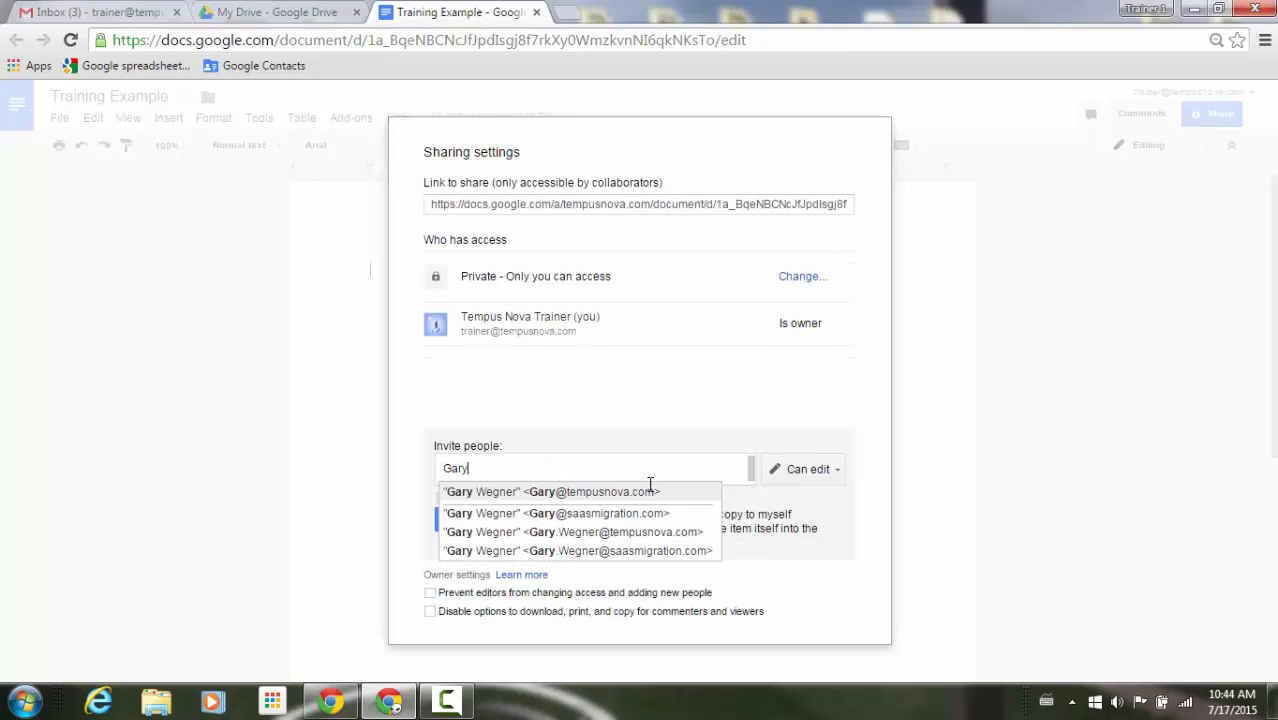
pyautogui.click(483, 491)
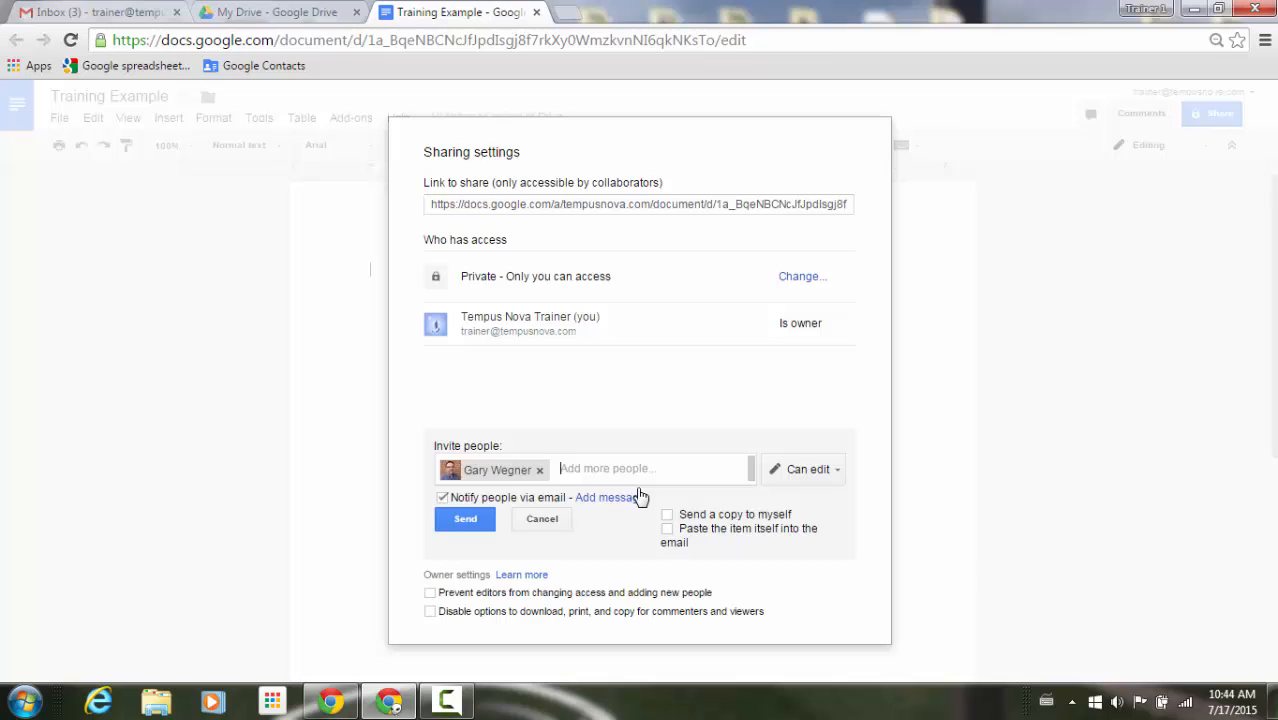
pyautogui.click(803, 469)
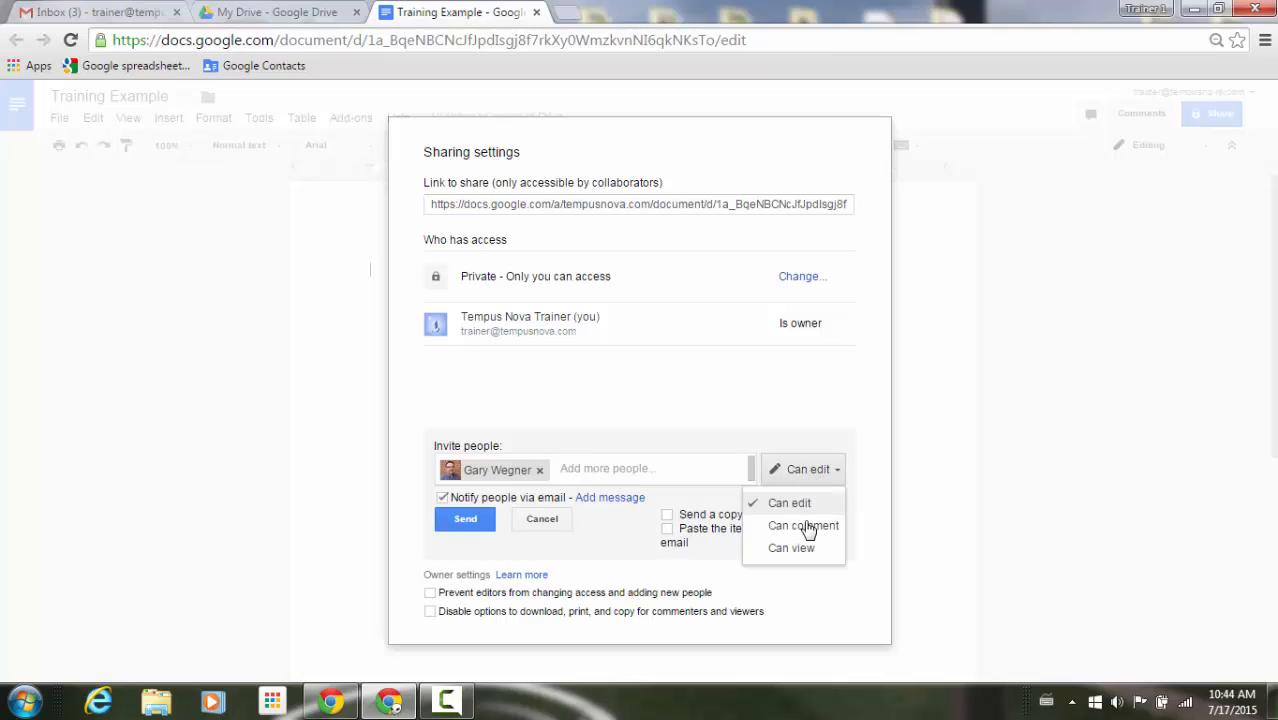
pyautogui.click(804, 525)
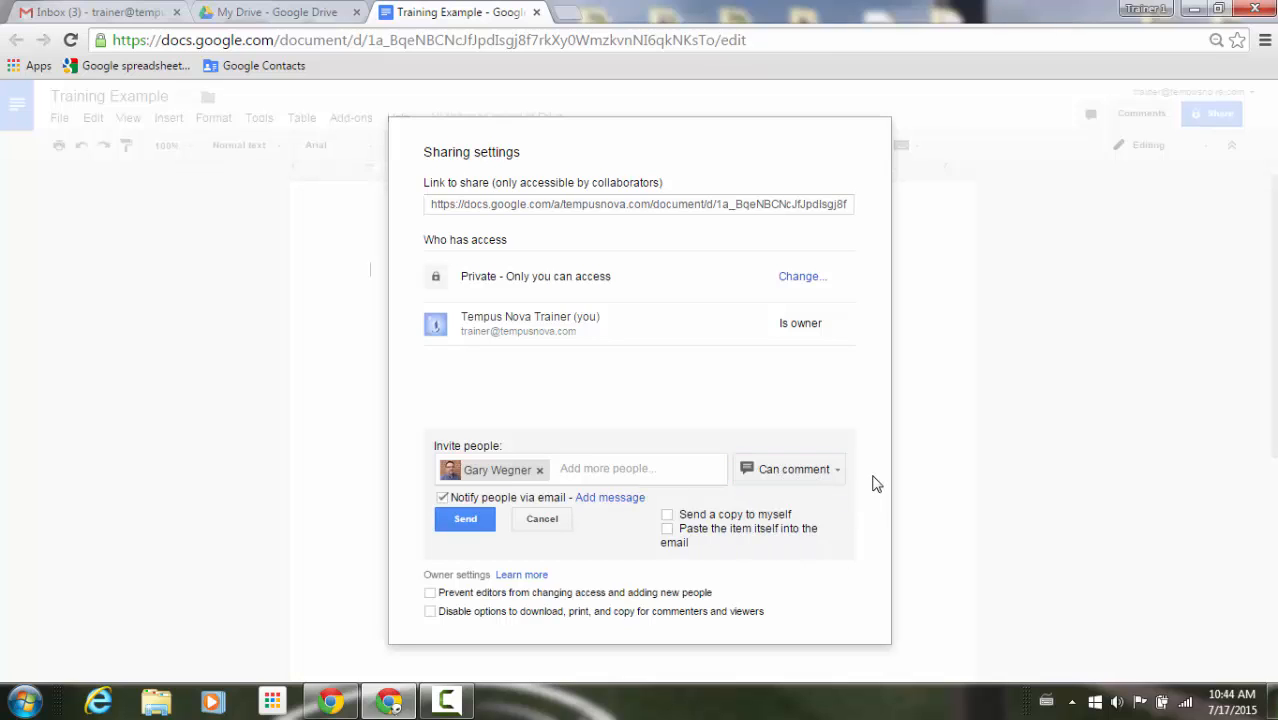
pyautogui.click(442, 497)
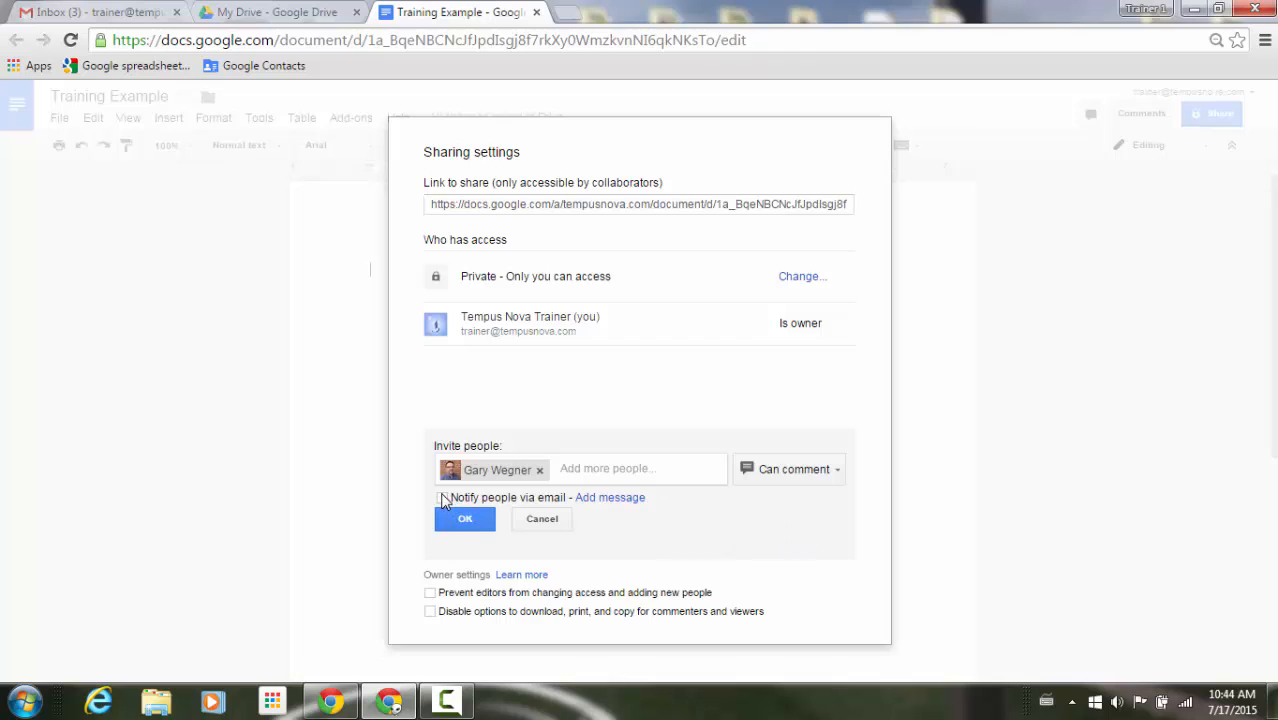
pyautogui.moveTo(392, 566)
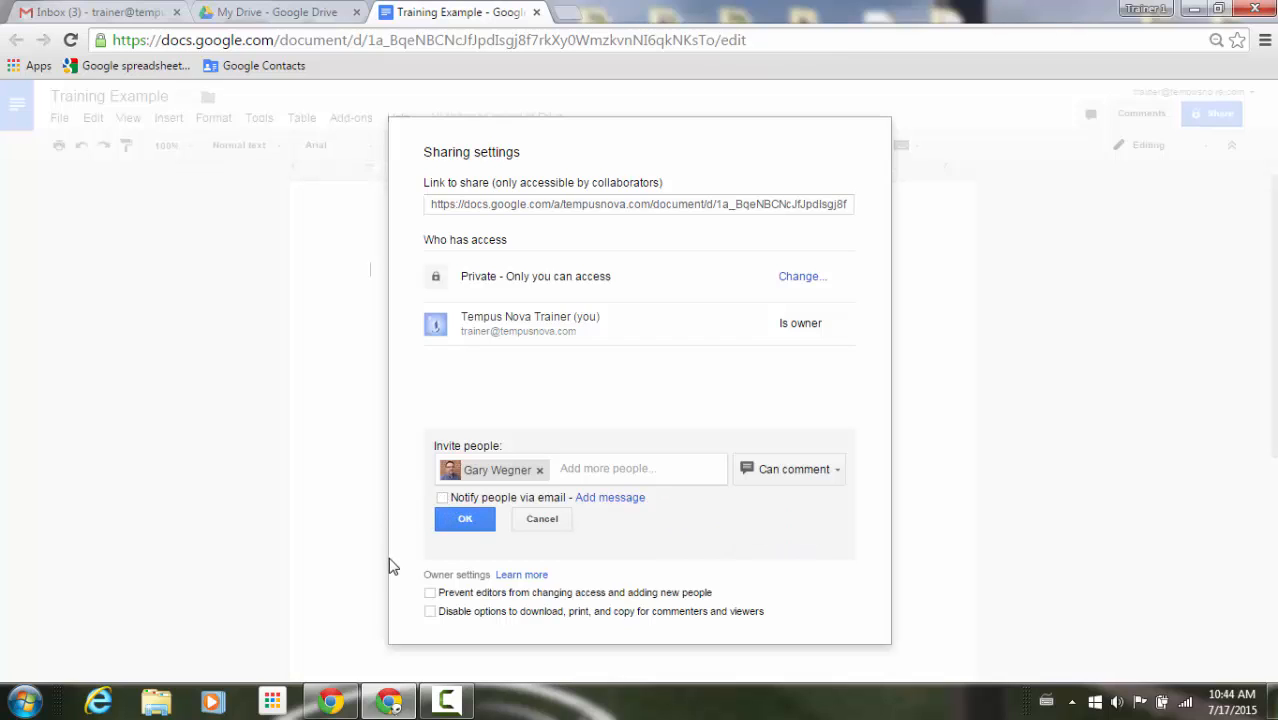
pyautogui.moveTo(443, 625)
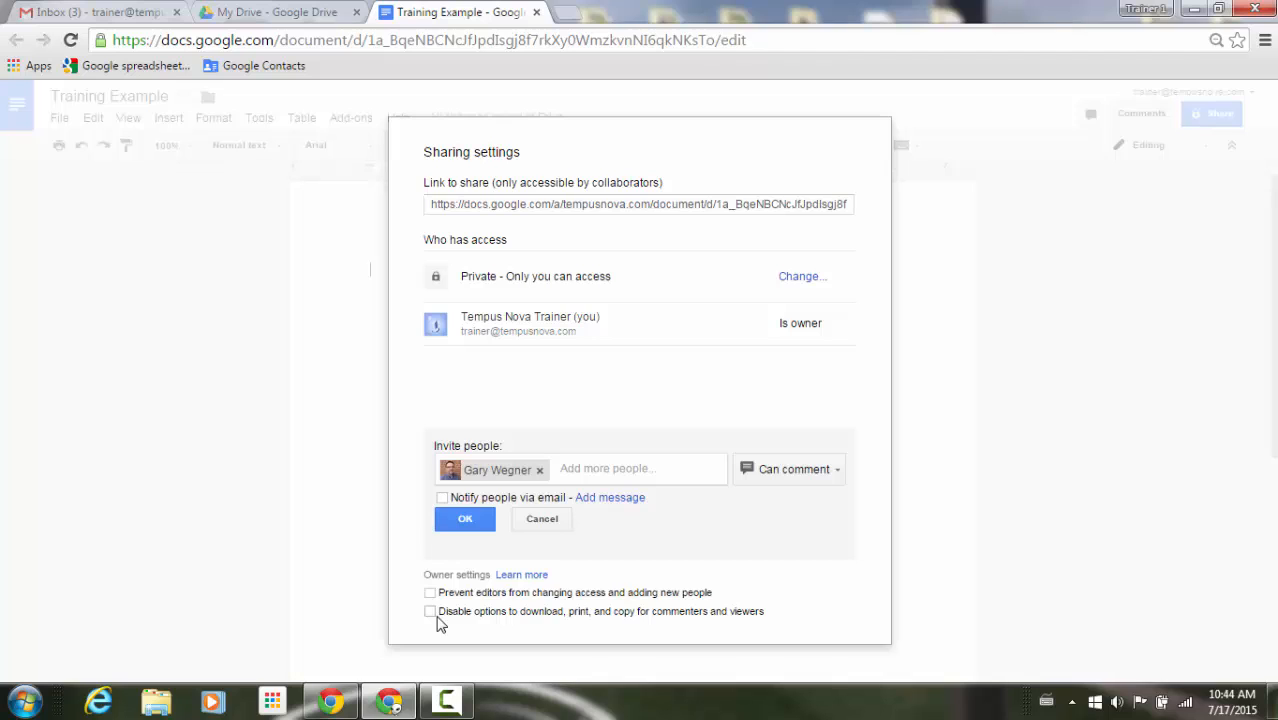
# - Disable download, print and copy for commenters, save, skip the invitation email, and finish
pyautogui.click(430, 611)
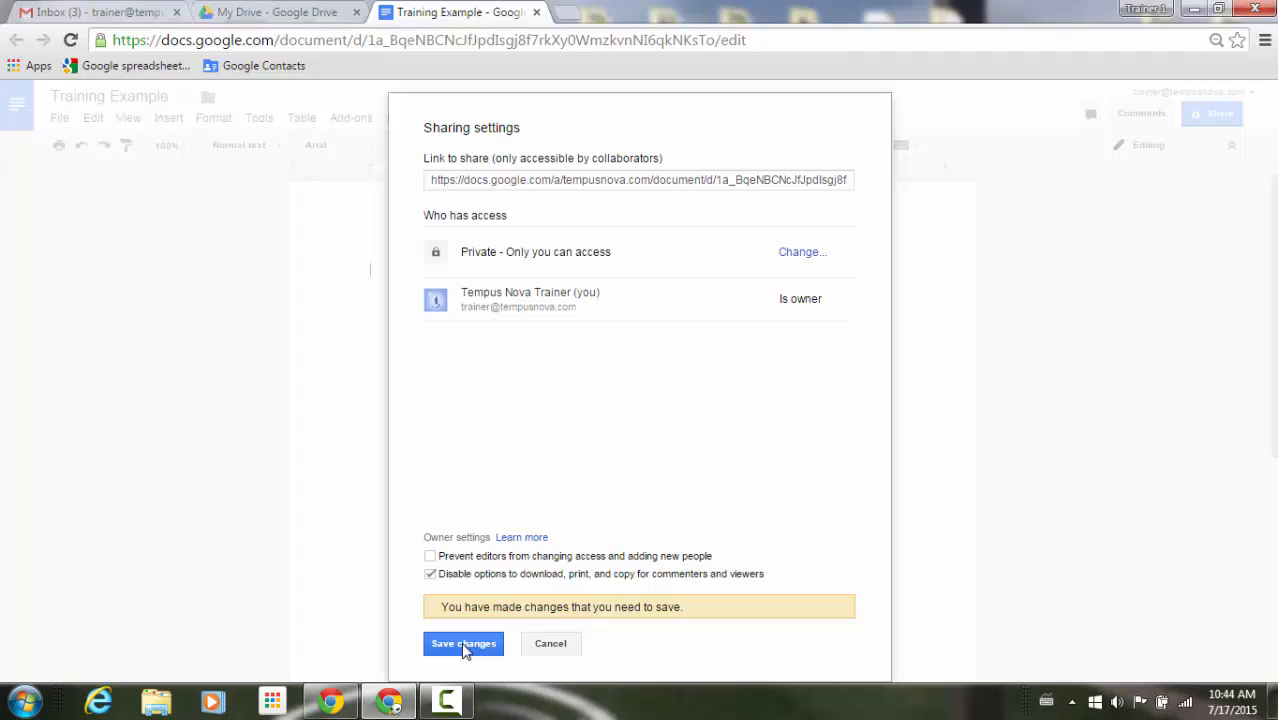
pyautogui.click(463, 643)
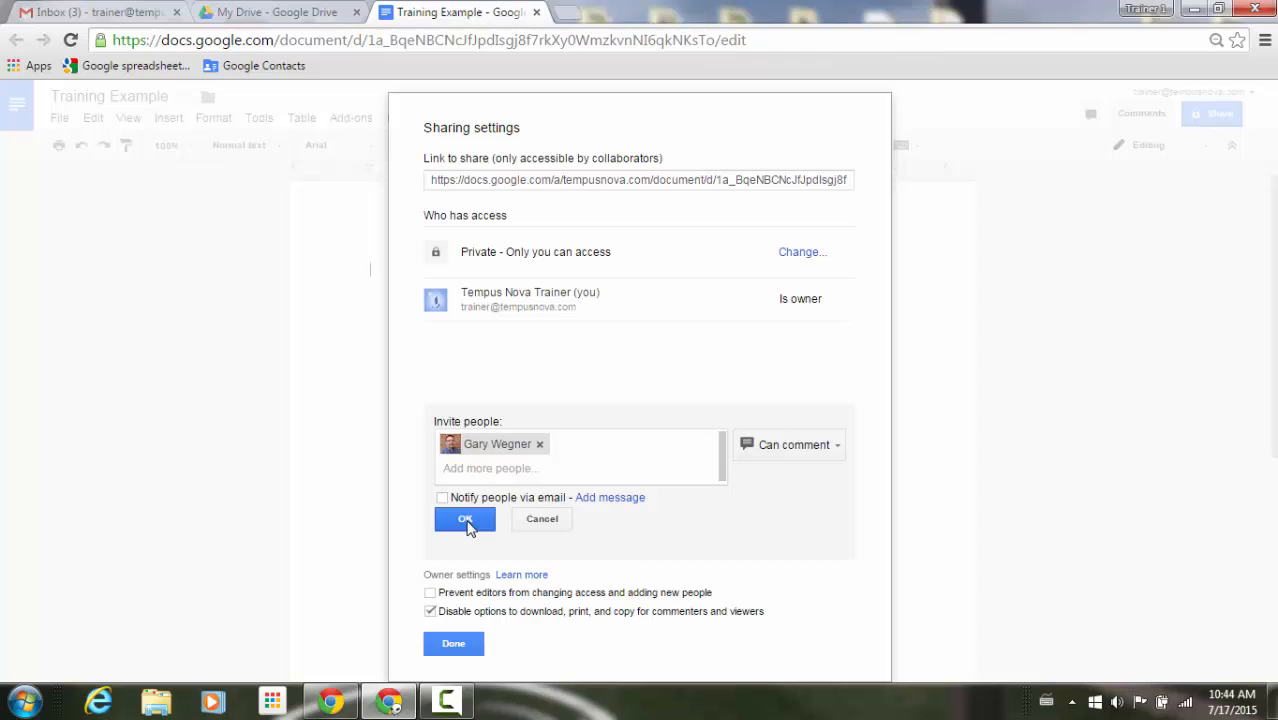
pyautogui.click(464, 519)
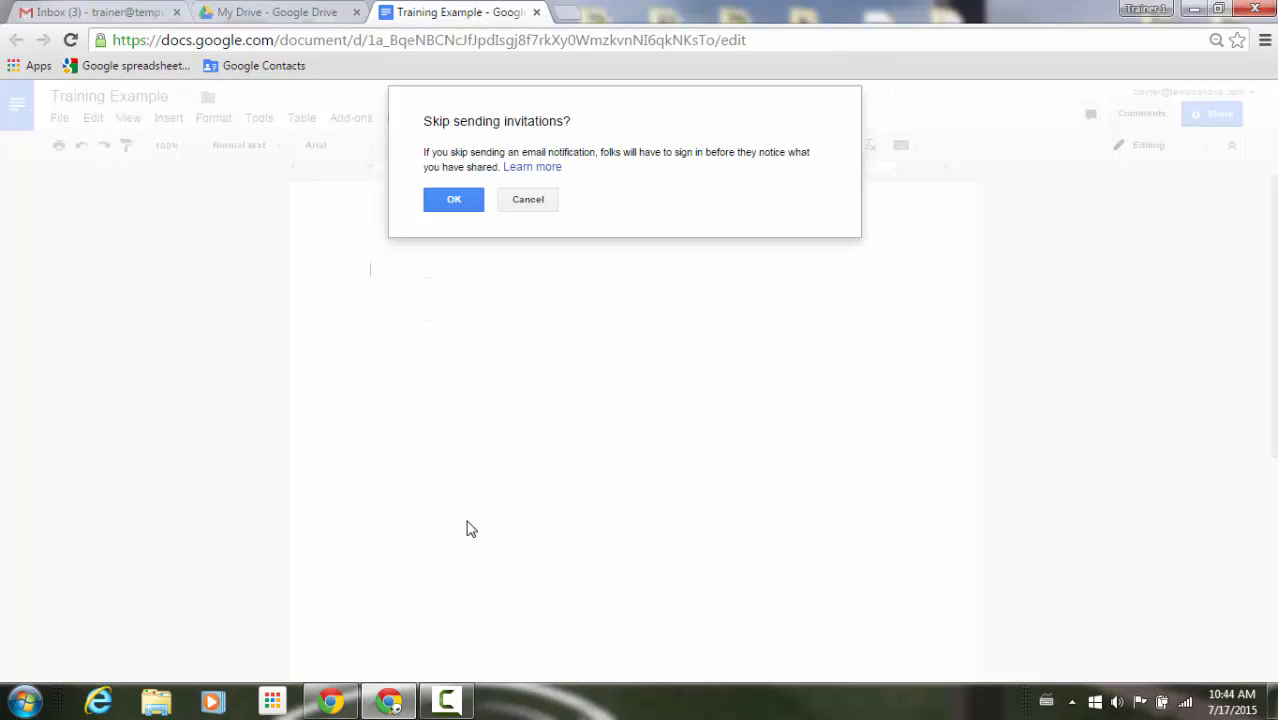
pyautogui.click(453, 199)
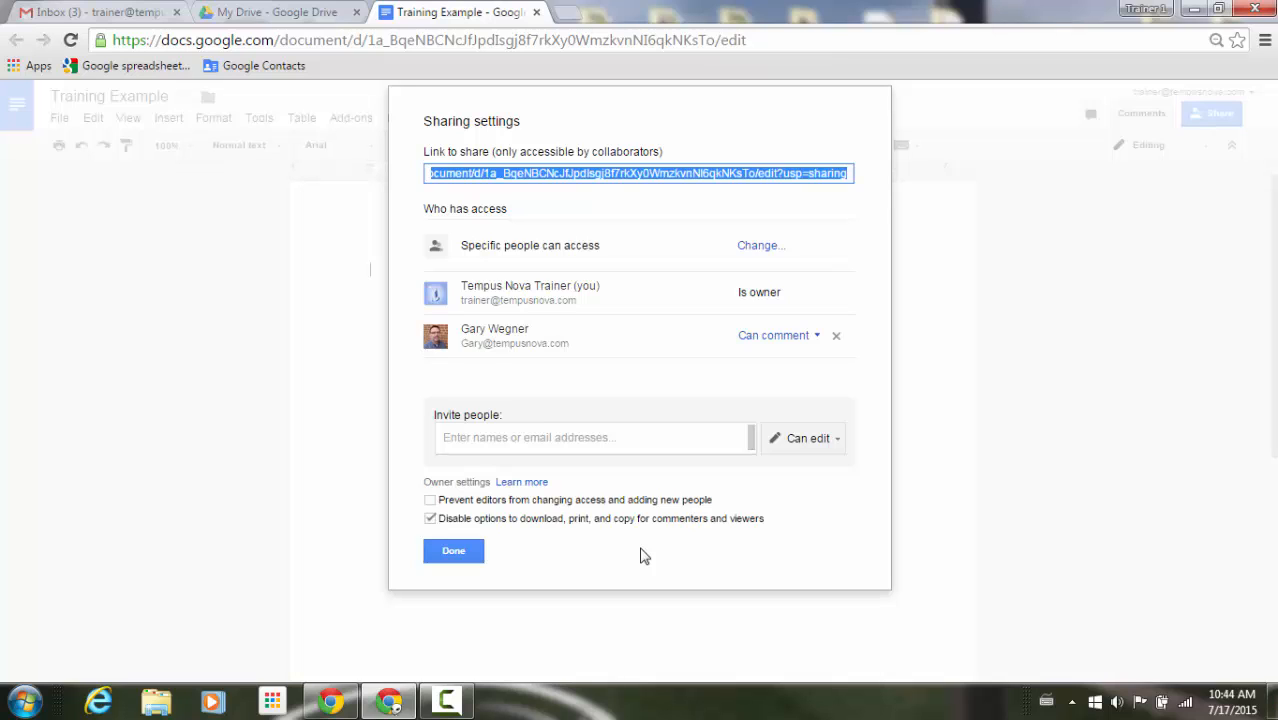
pyautogui.moveTo(755, 546)
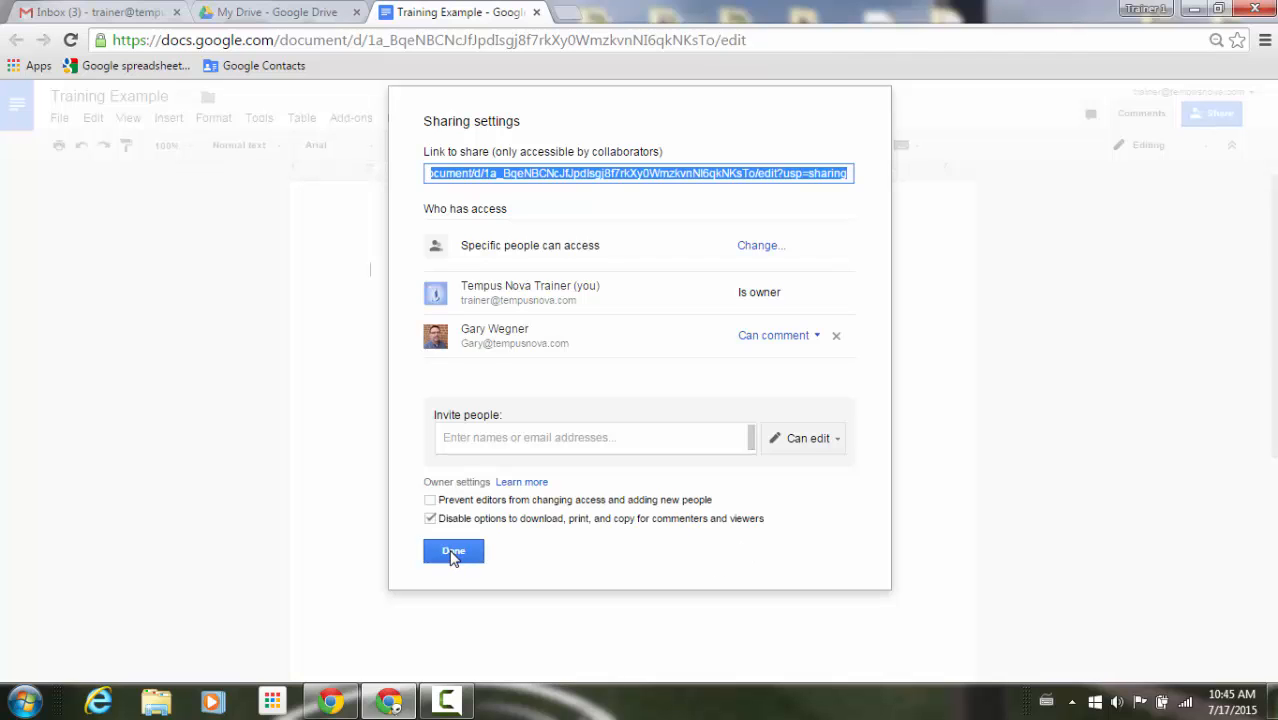
pyautogui.click(453, 551)
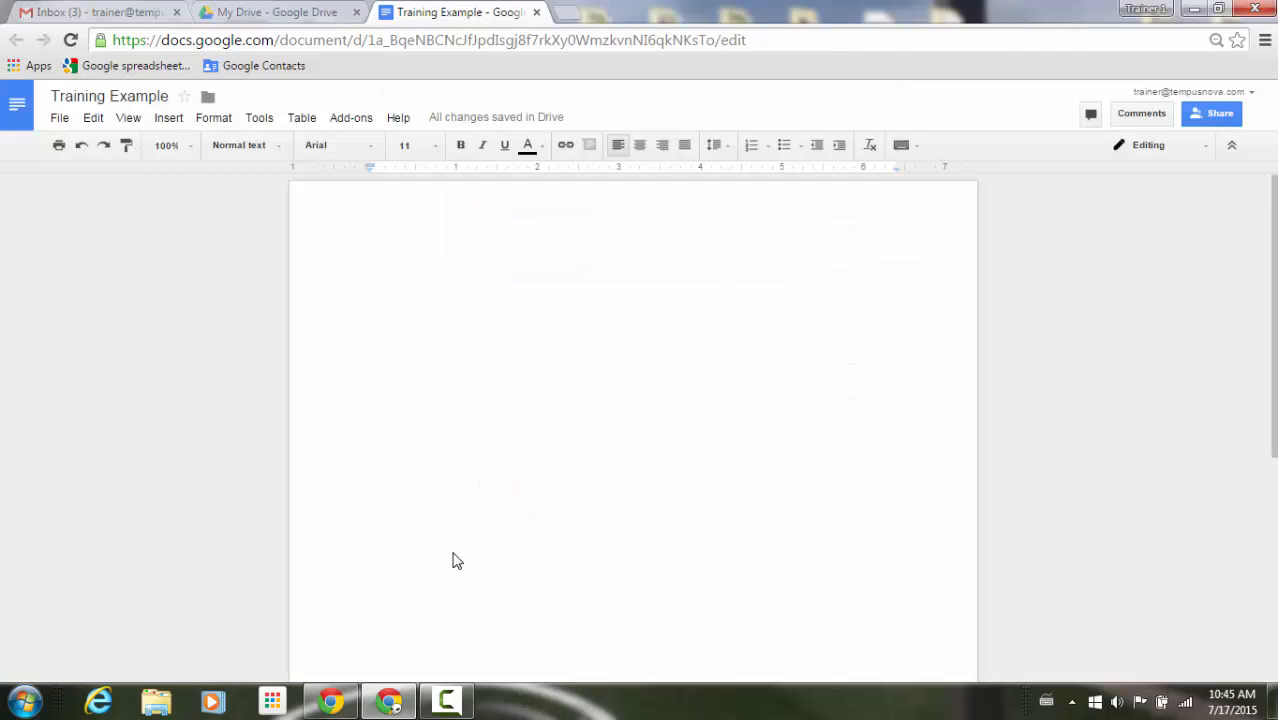
pyautogui.moveTo(945, 485)
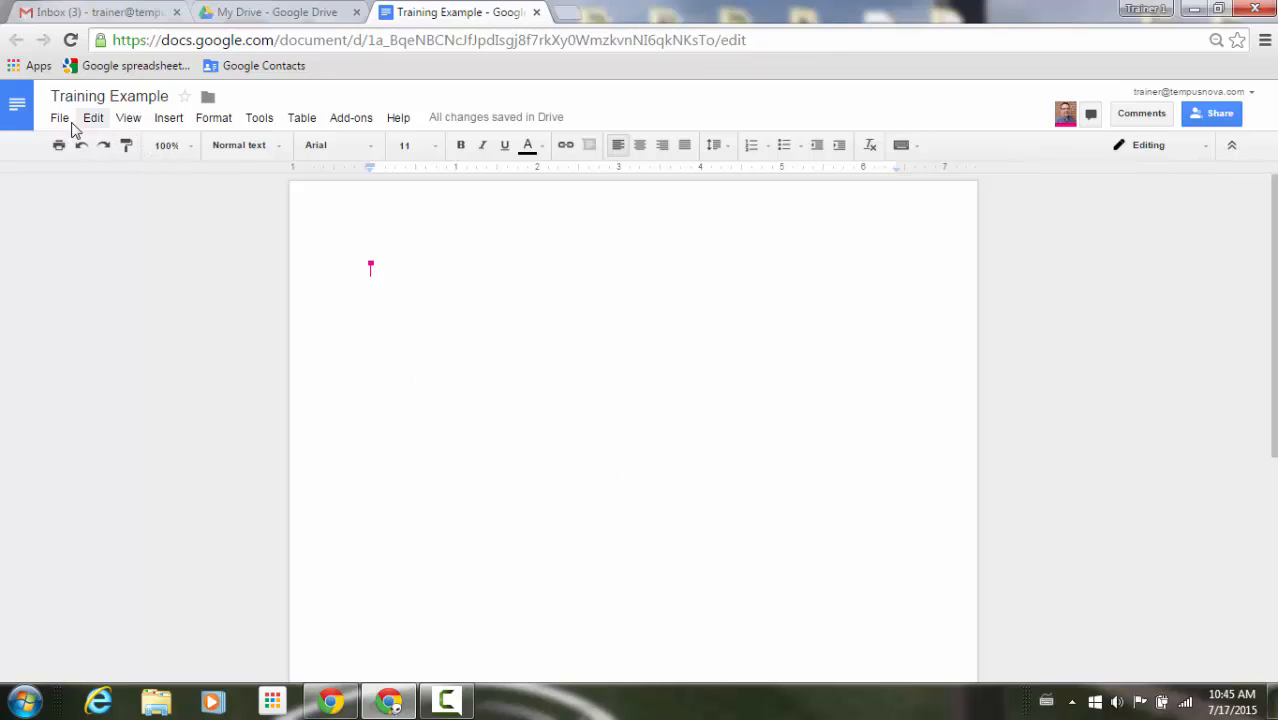
# - Show the File > Download as format submenu from the owner's account
pyautogui.click(59, 117)
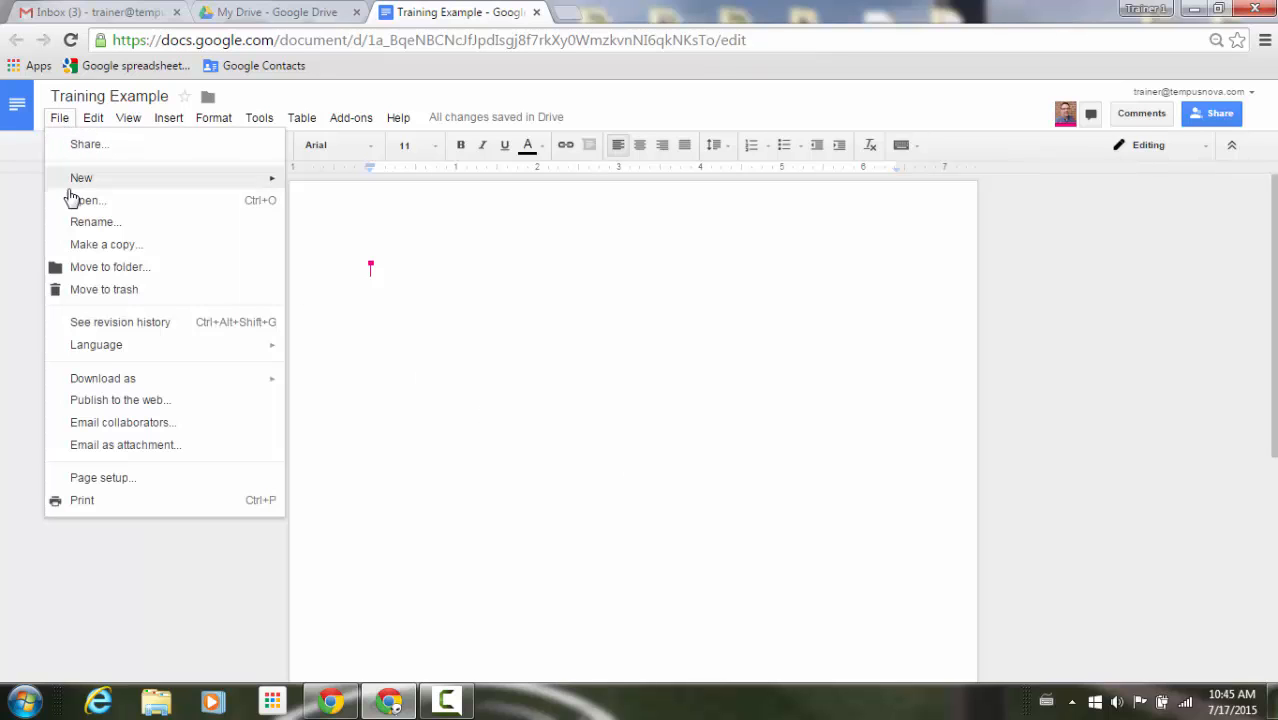
pyautogui.moveTo(65, 290)
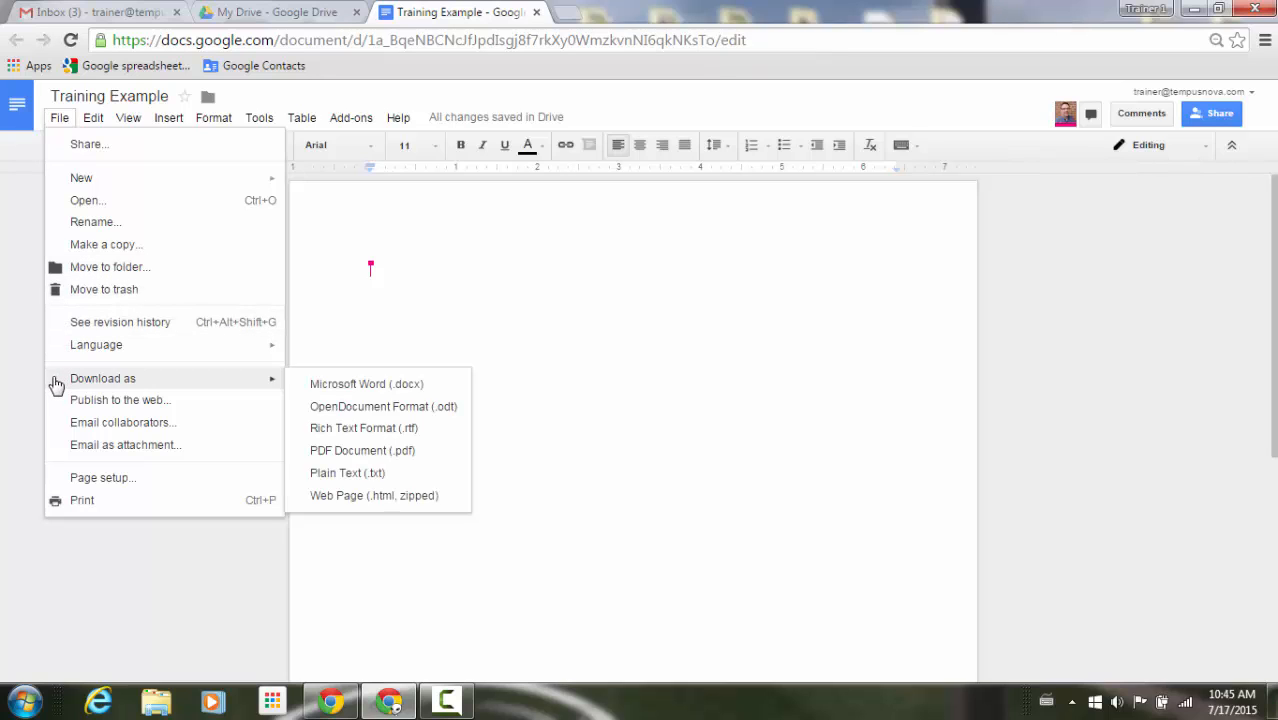
pyautogui.click(1135, 338)
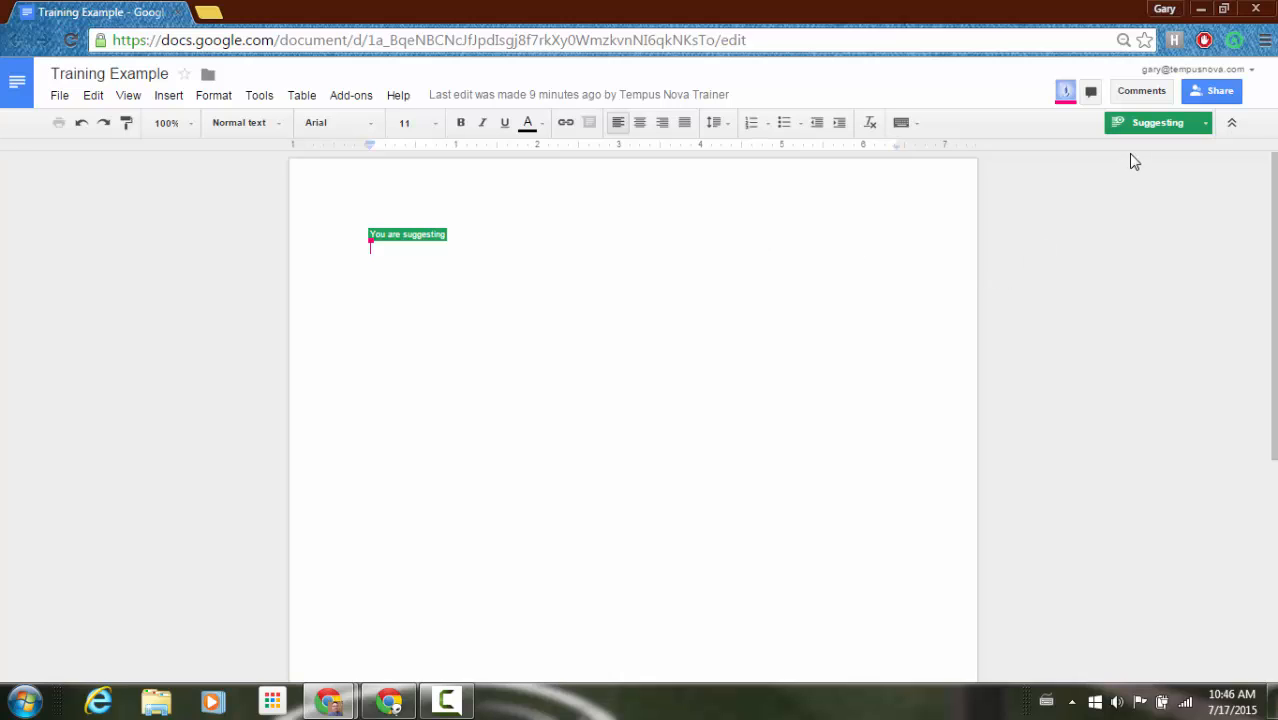
pyautogui.moveTo(113, 170)
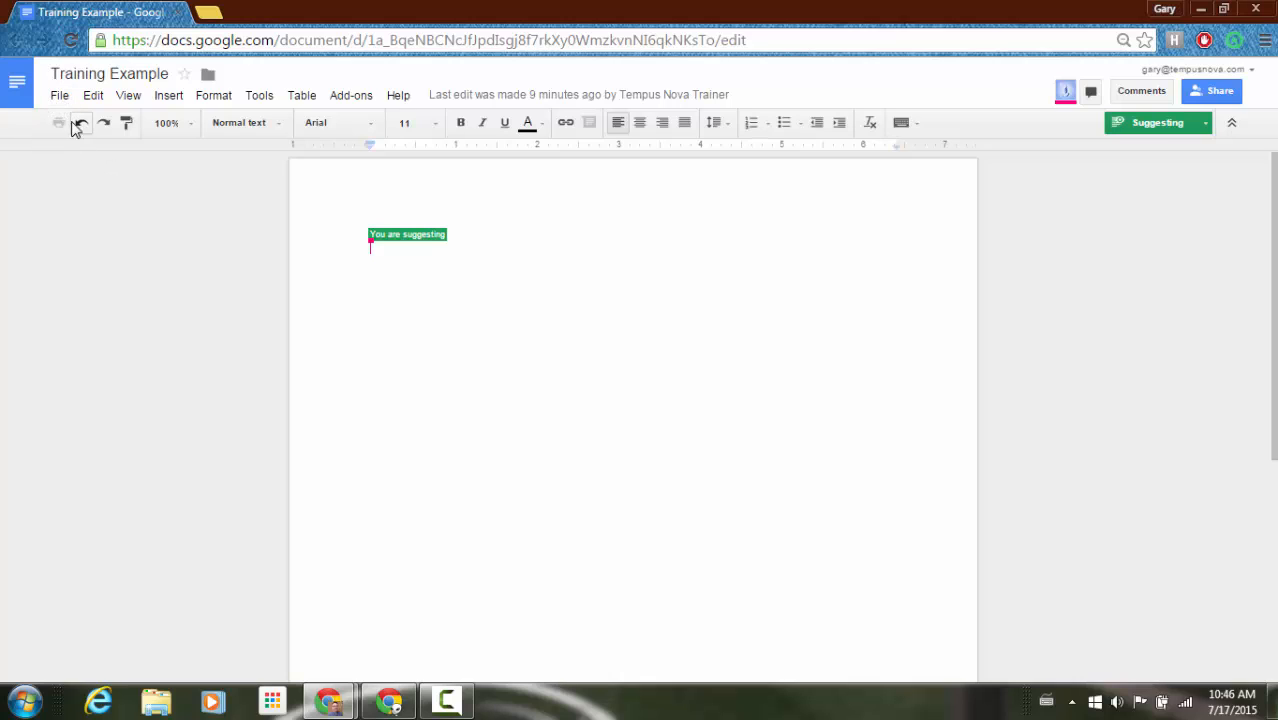
pyautogui.moveTo(60, 122)
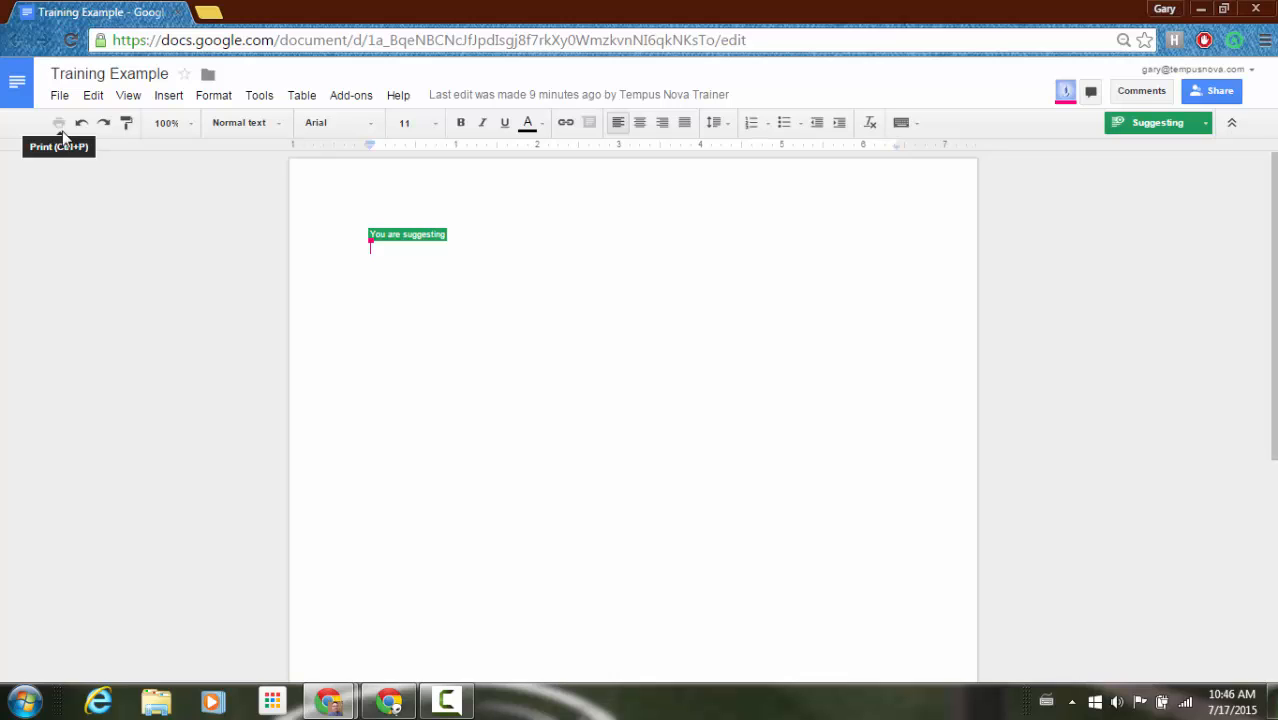
pyautogui.click(59, 94)
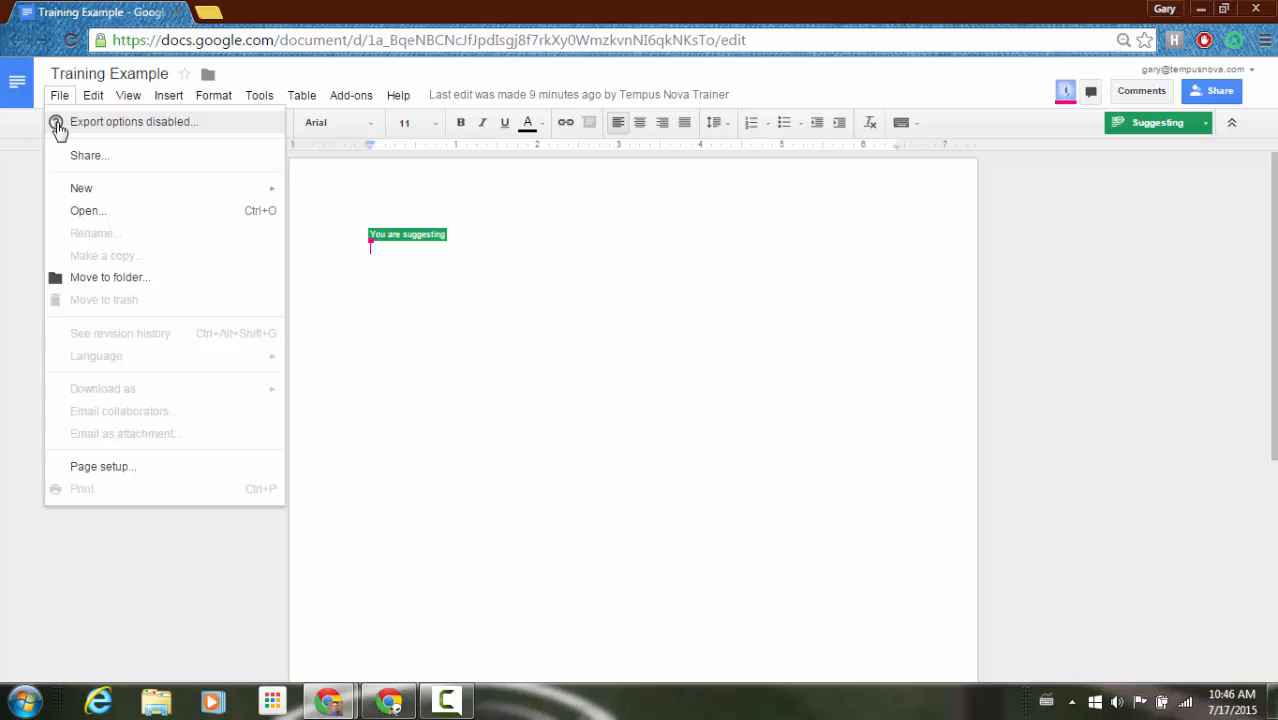
pyautogui.moveTo(57, 160)
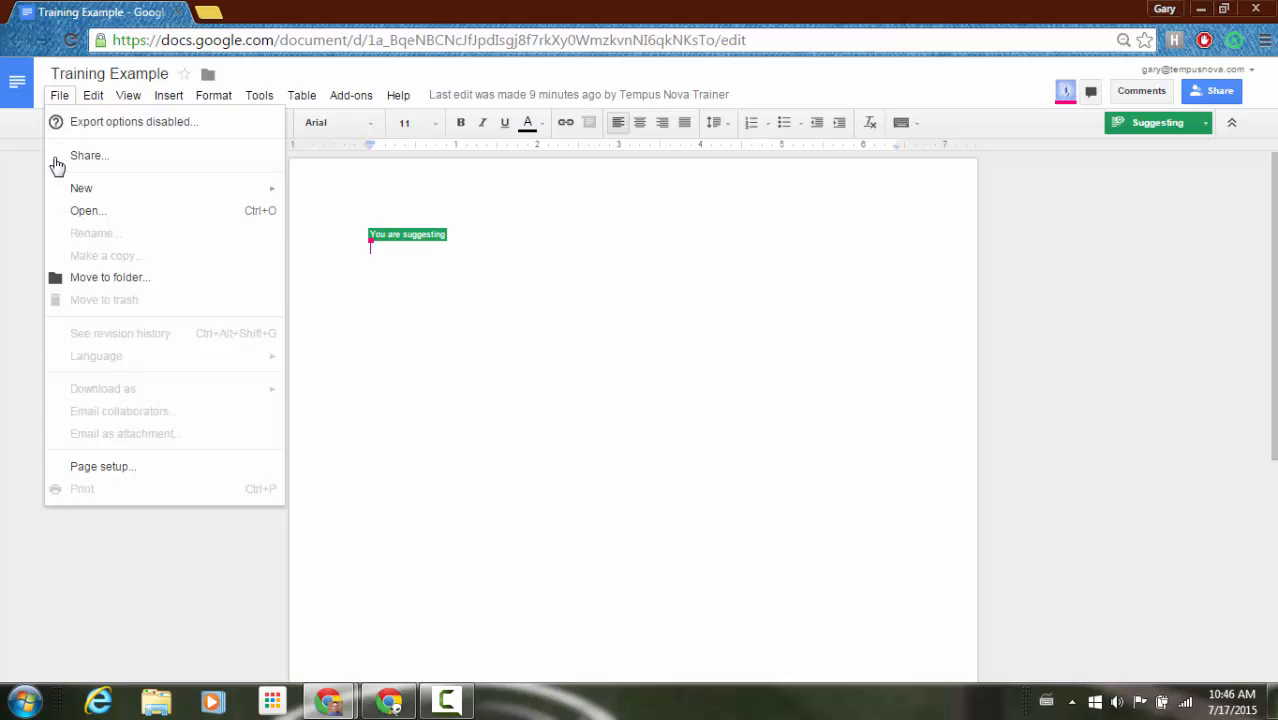
pyautogui.moveTo(143, 261)
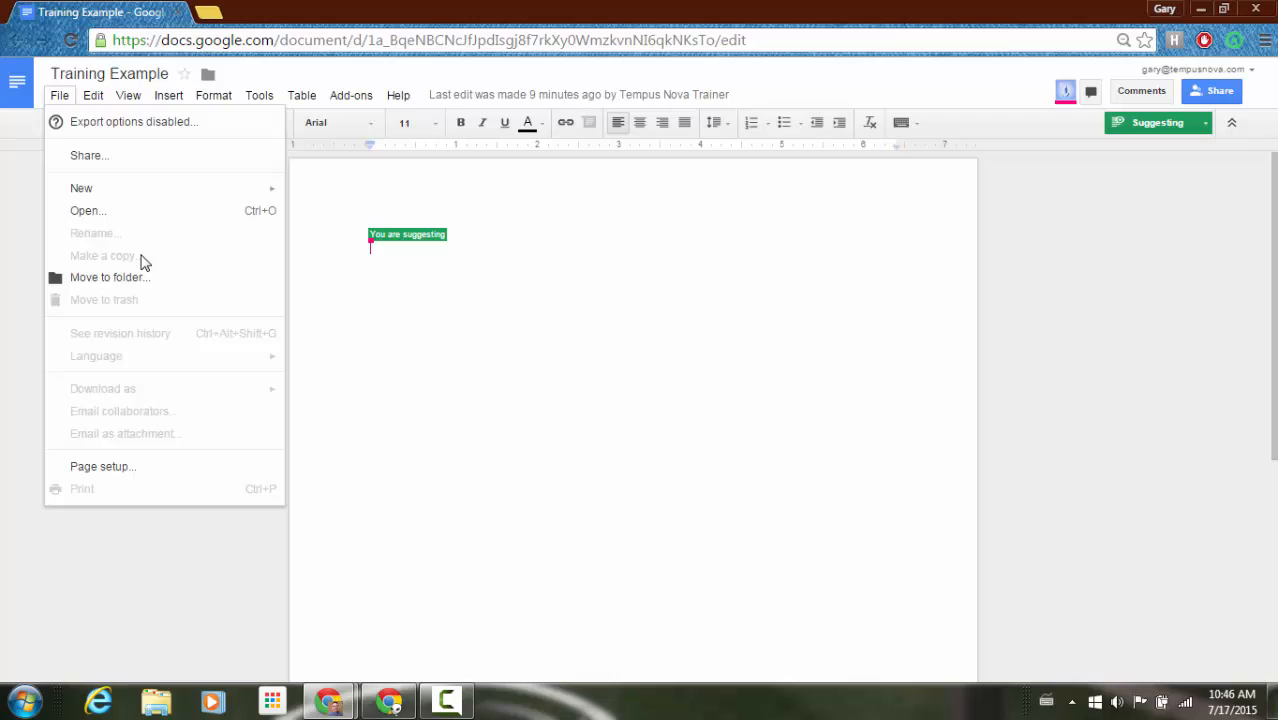
pyautogui.moveTo(148, 298)
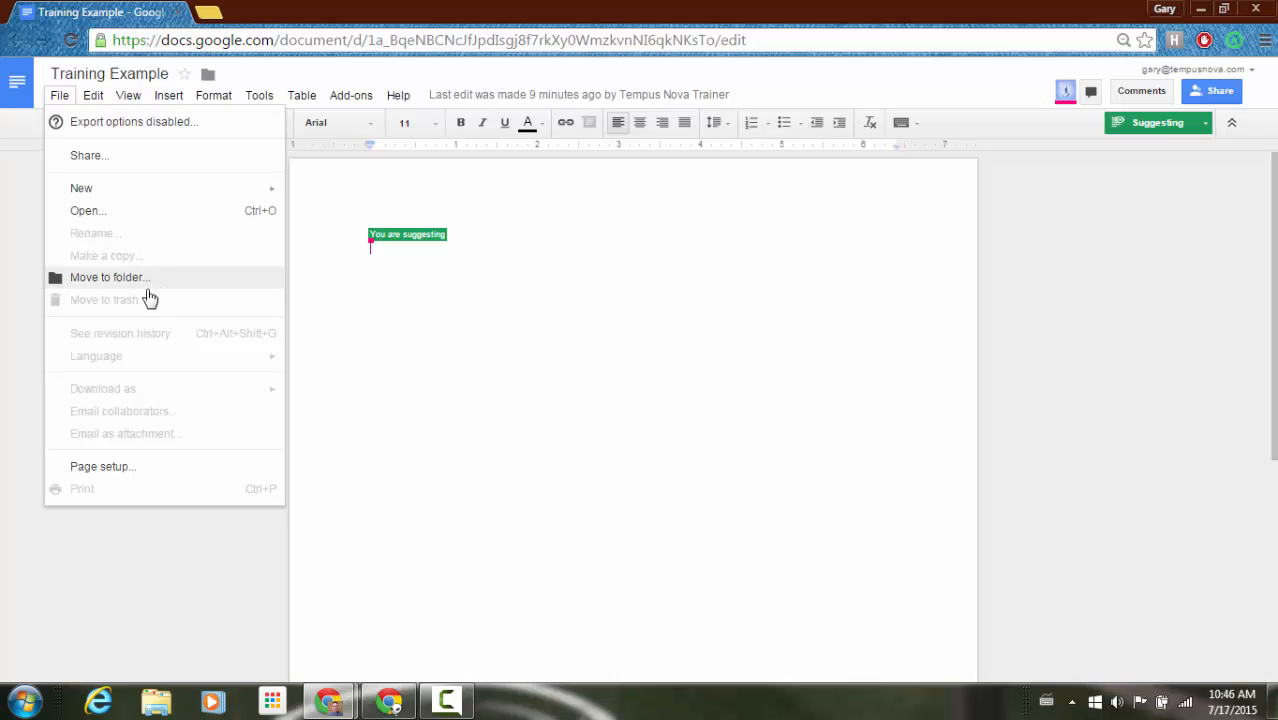
pyautogui.moveTo(53, 399)
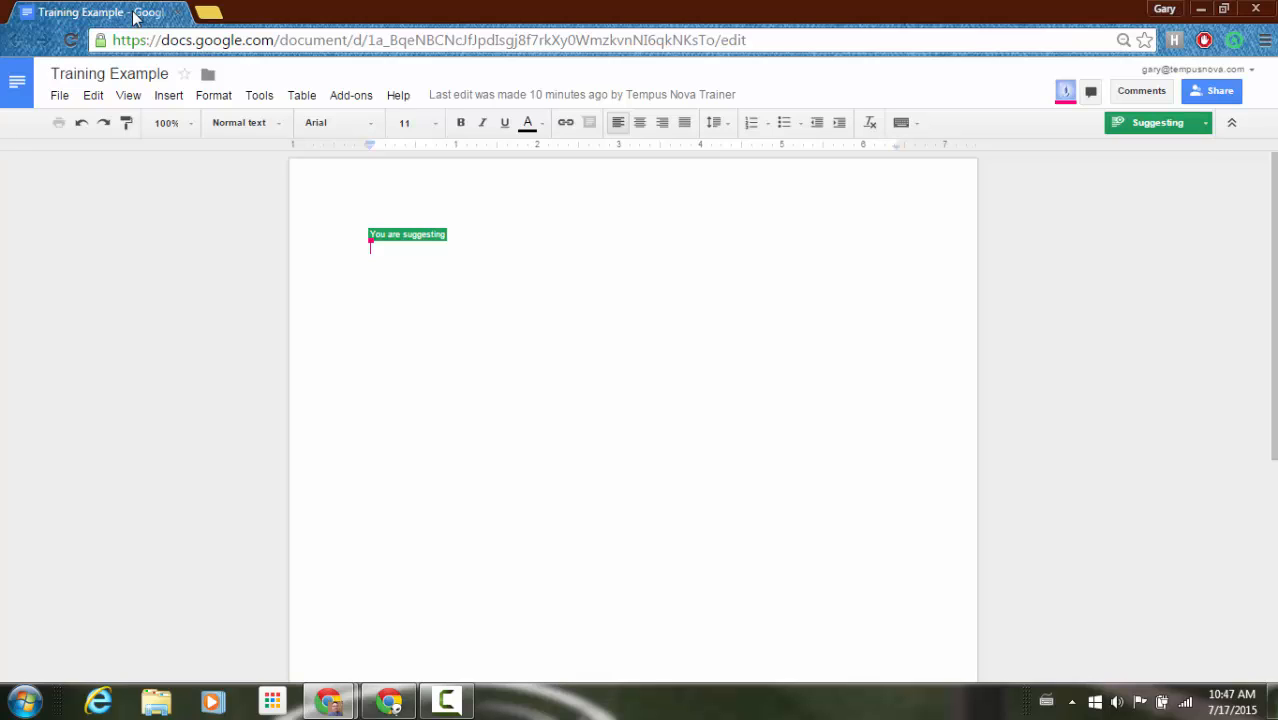
pyautogui.moveTo(137, 19)
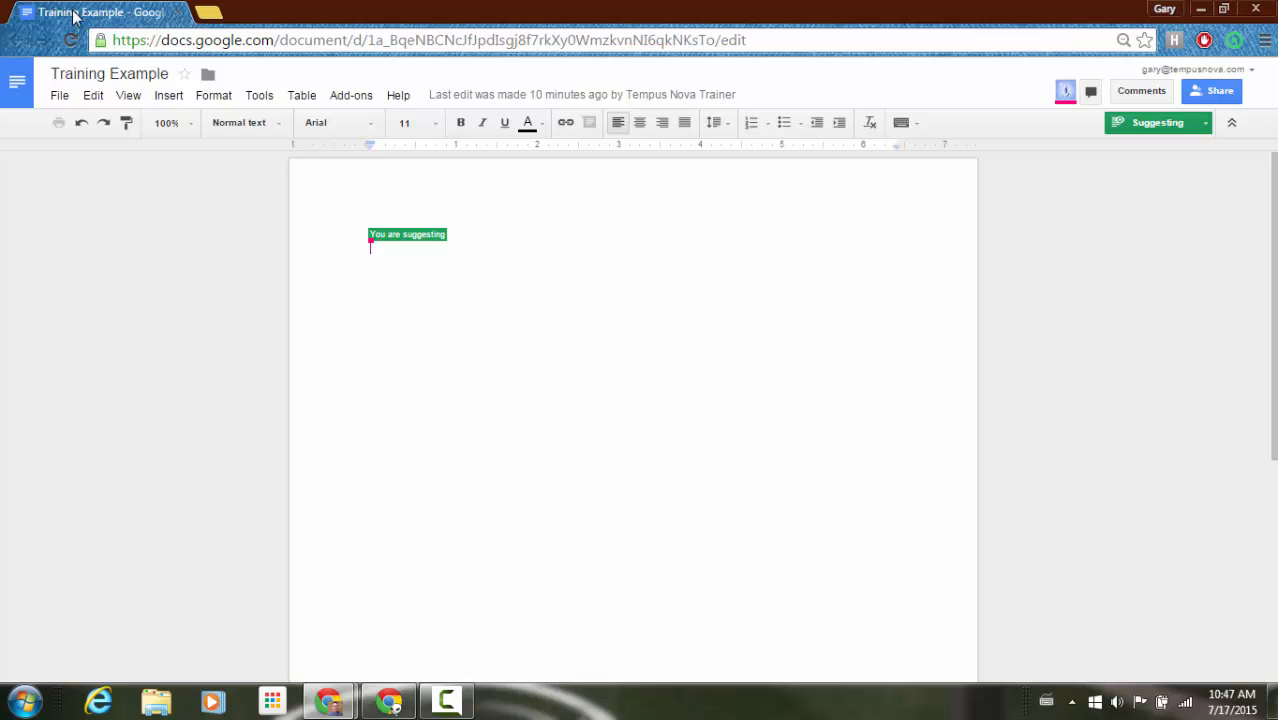